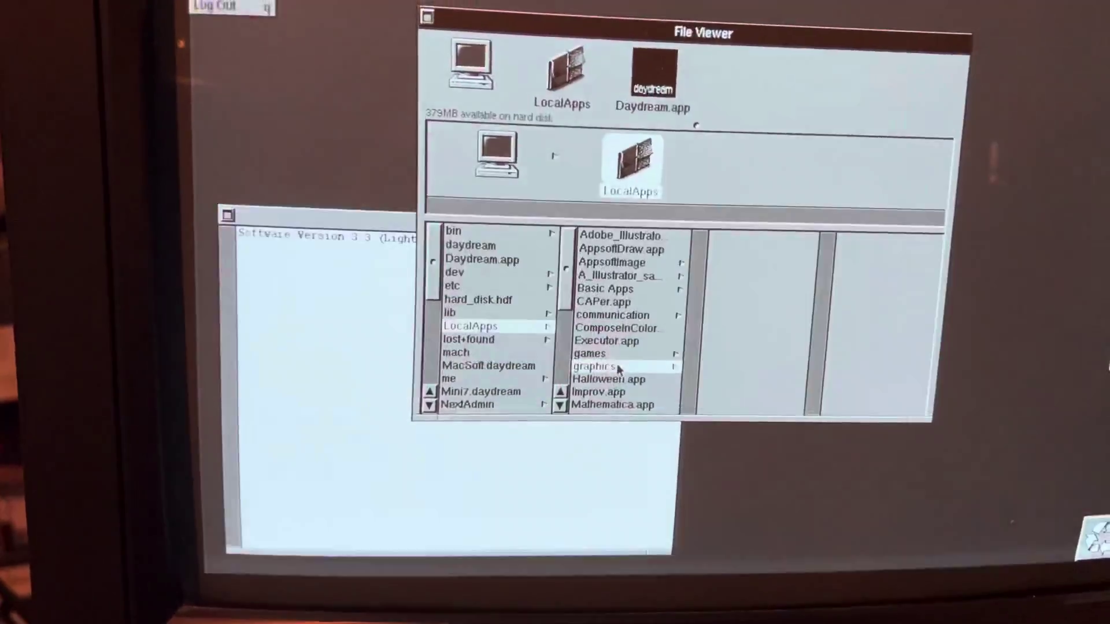
Scroll the LocalApps column and open www to list the Netsurfer and OmniWeb packages.
{"action": "left_click", "coordinate": [602, 365]}
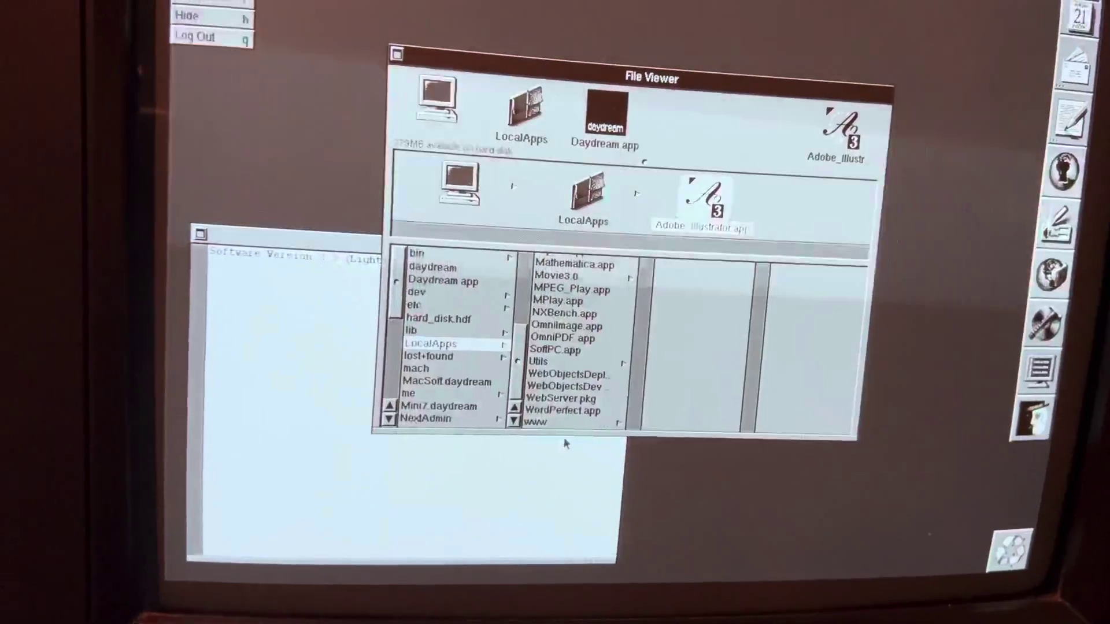
{"action": "left_click", "coordinate": [536, 422]}
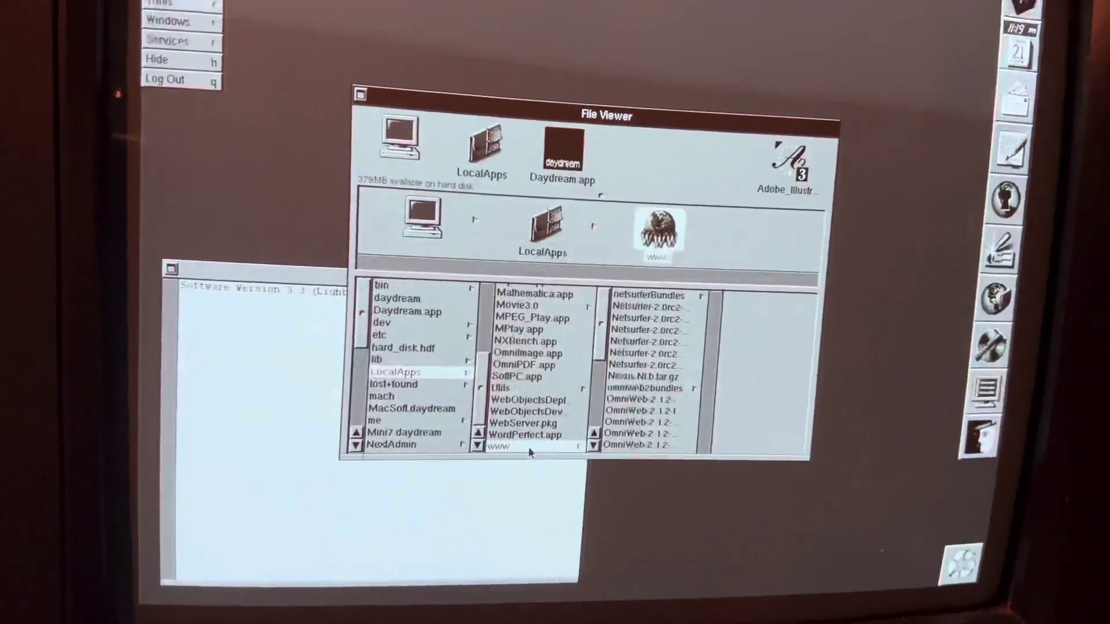